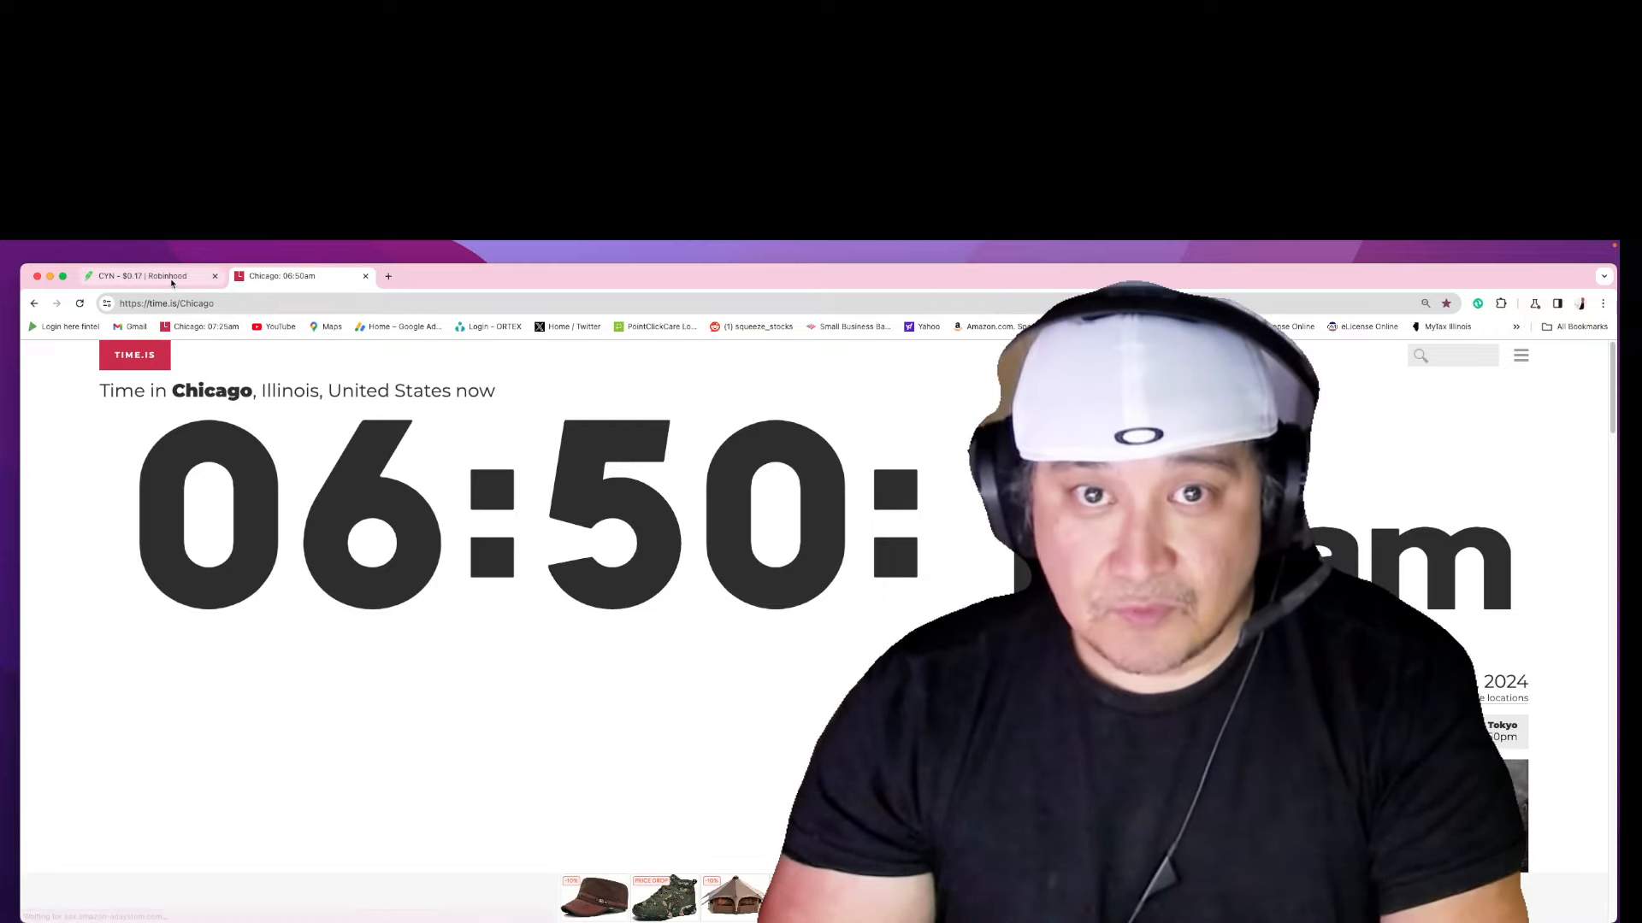
Step: Show Cyngn's pre-market page at $0.1793, up 45.42%
left_click(147, 275)
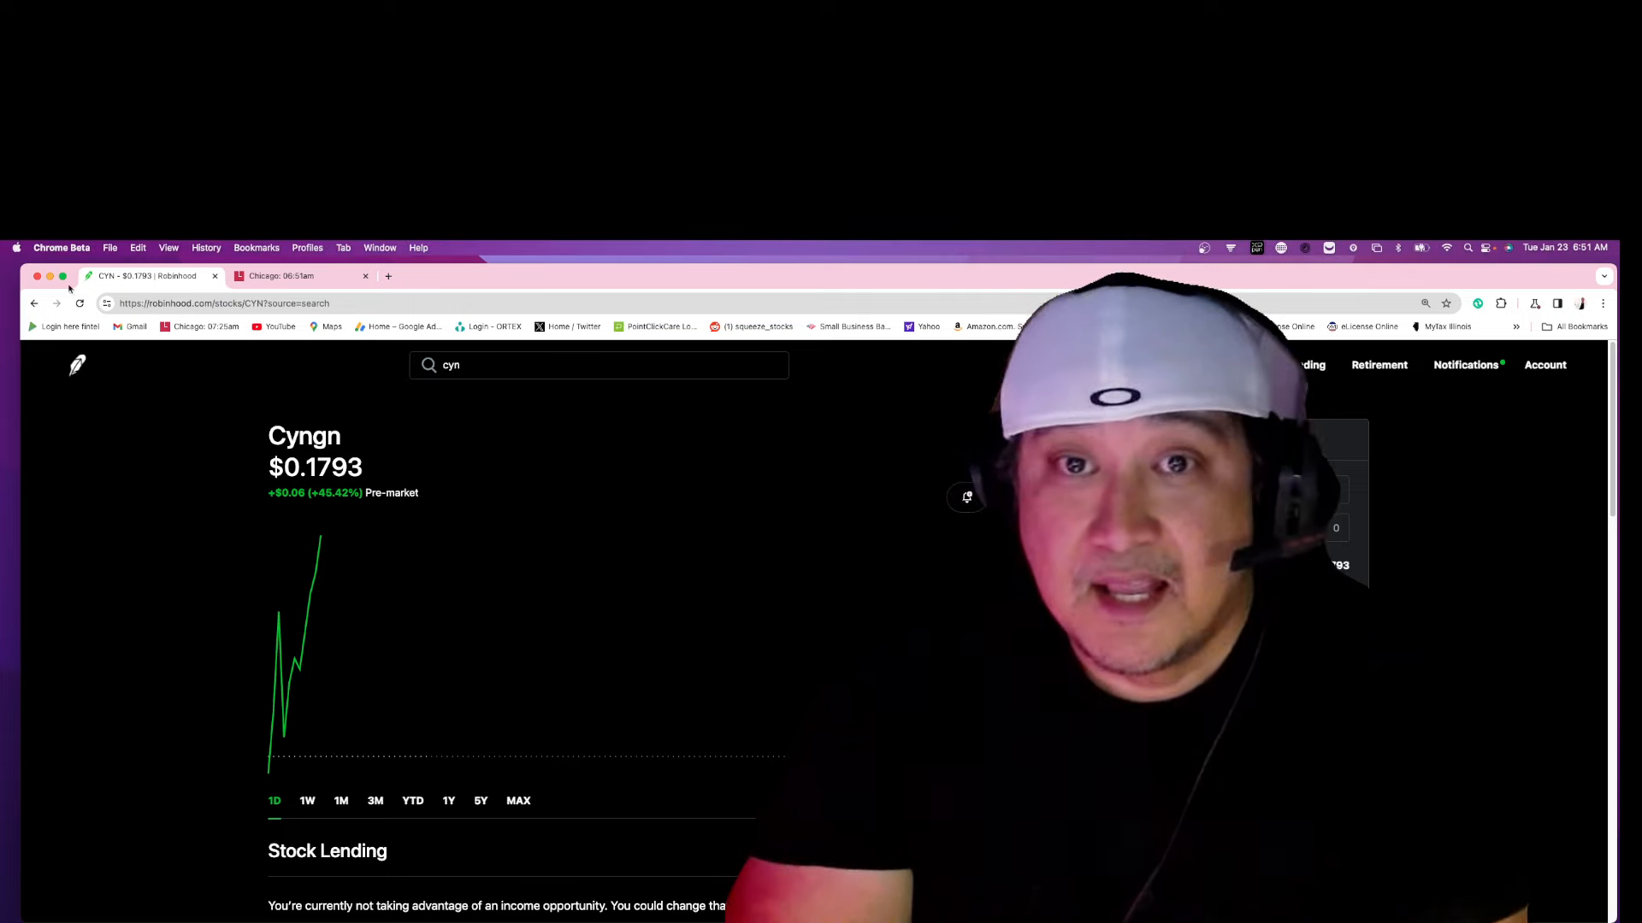
Step: Search 'fa' and bring up FaZe Holdings at $0.2781 pre-market, up 80.00%
left_click(598, 365)
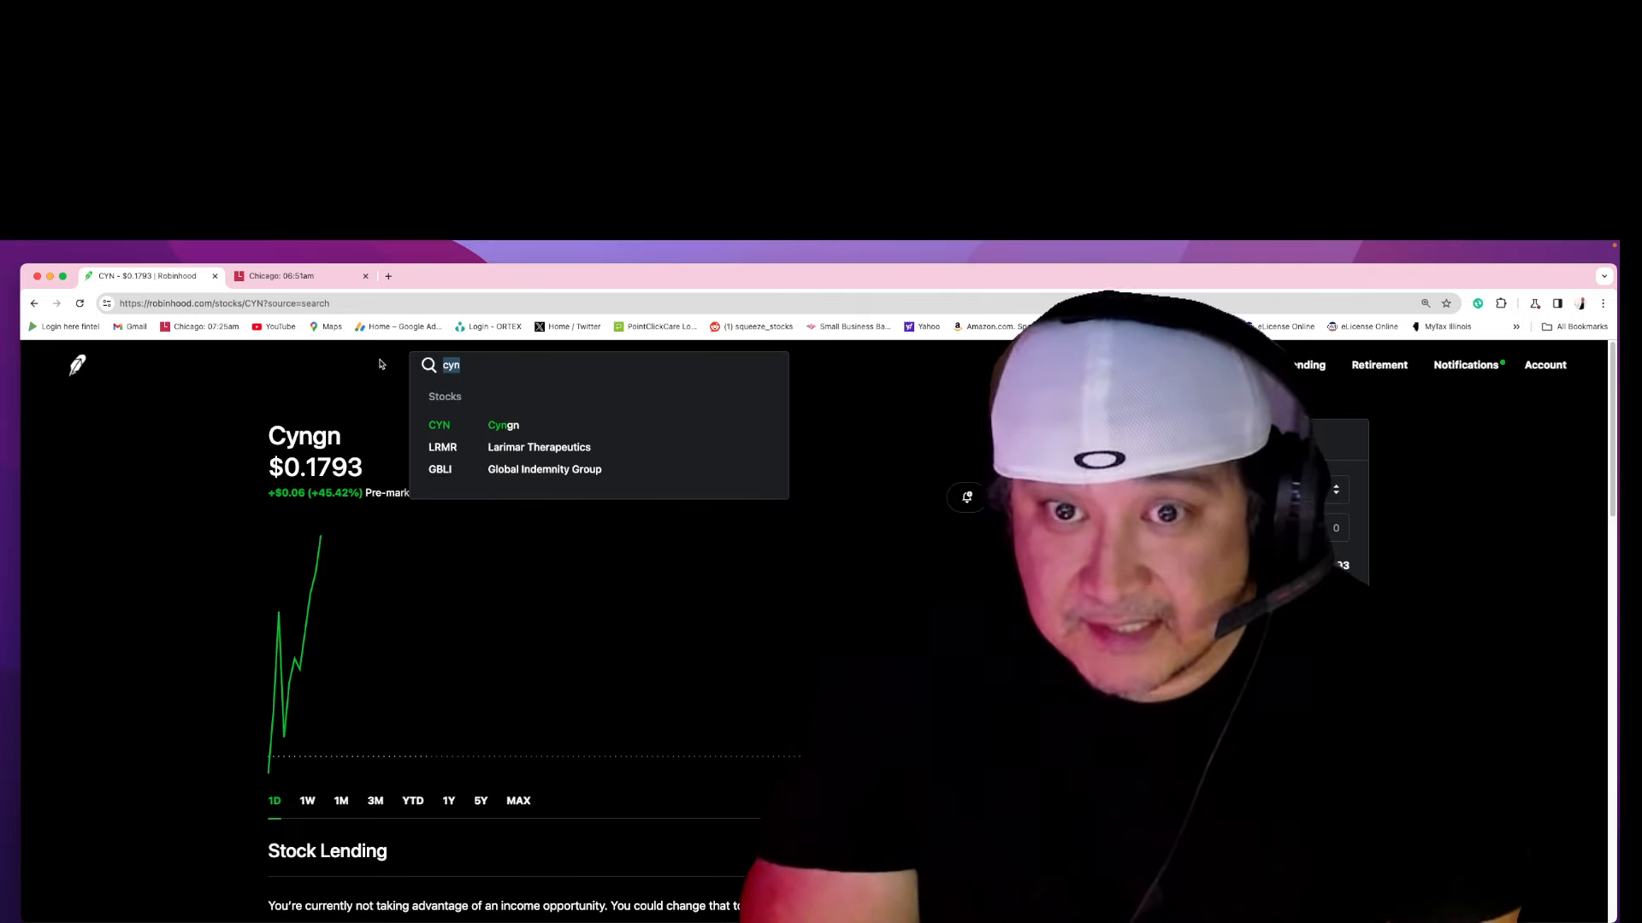
type("fa")
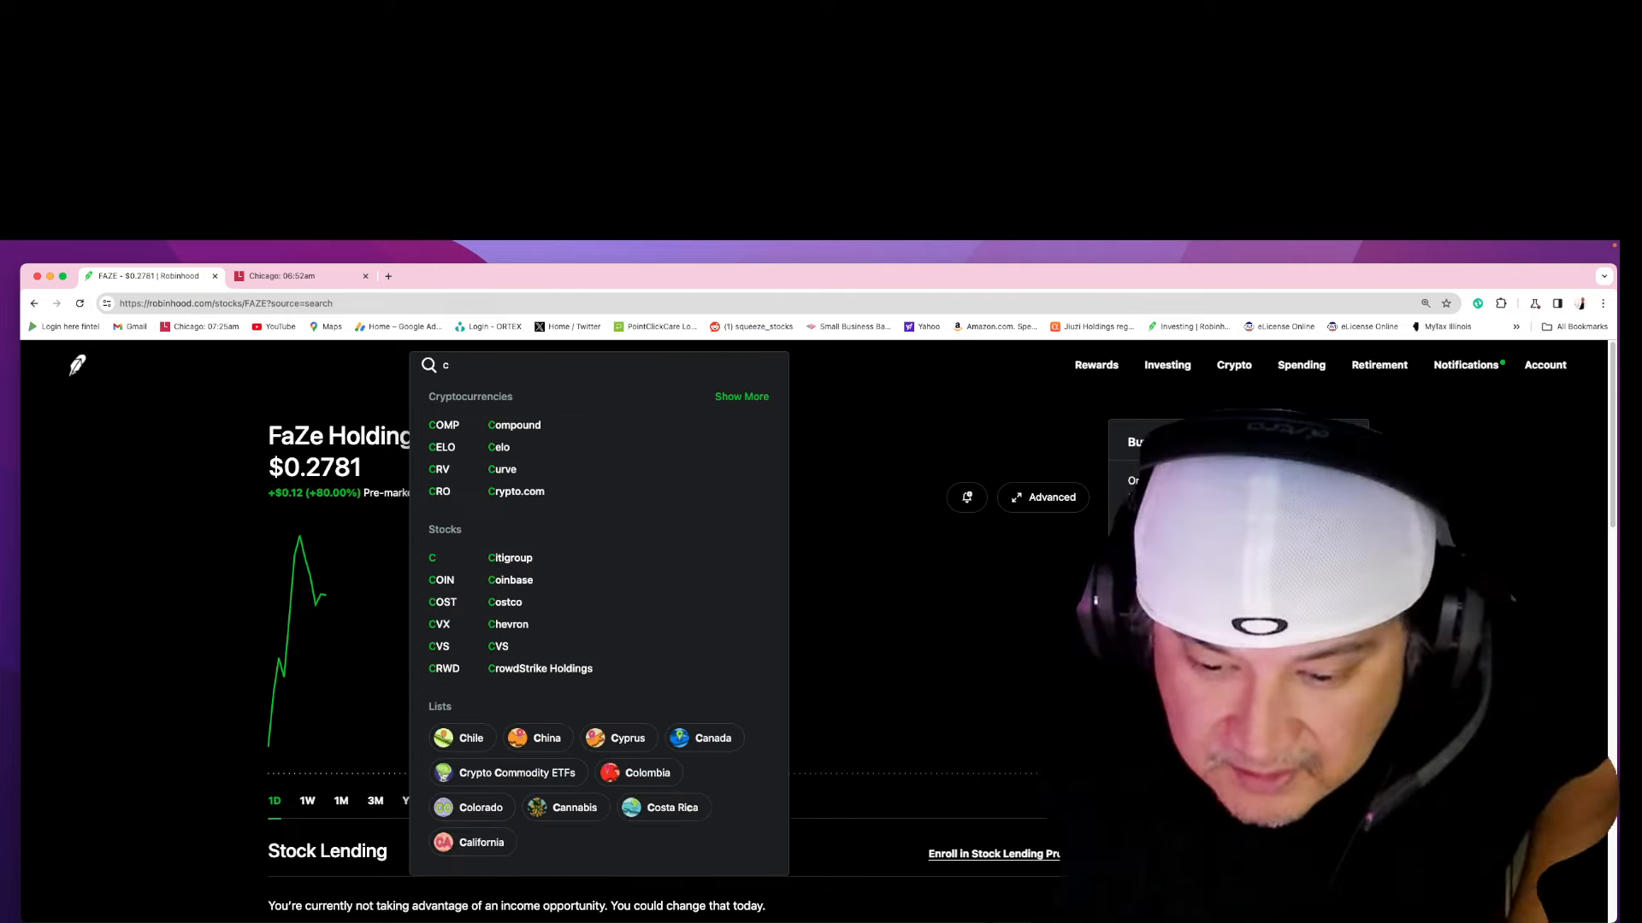
type("yn")
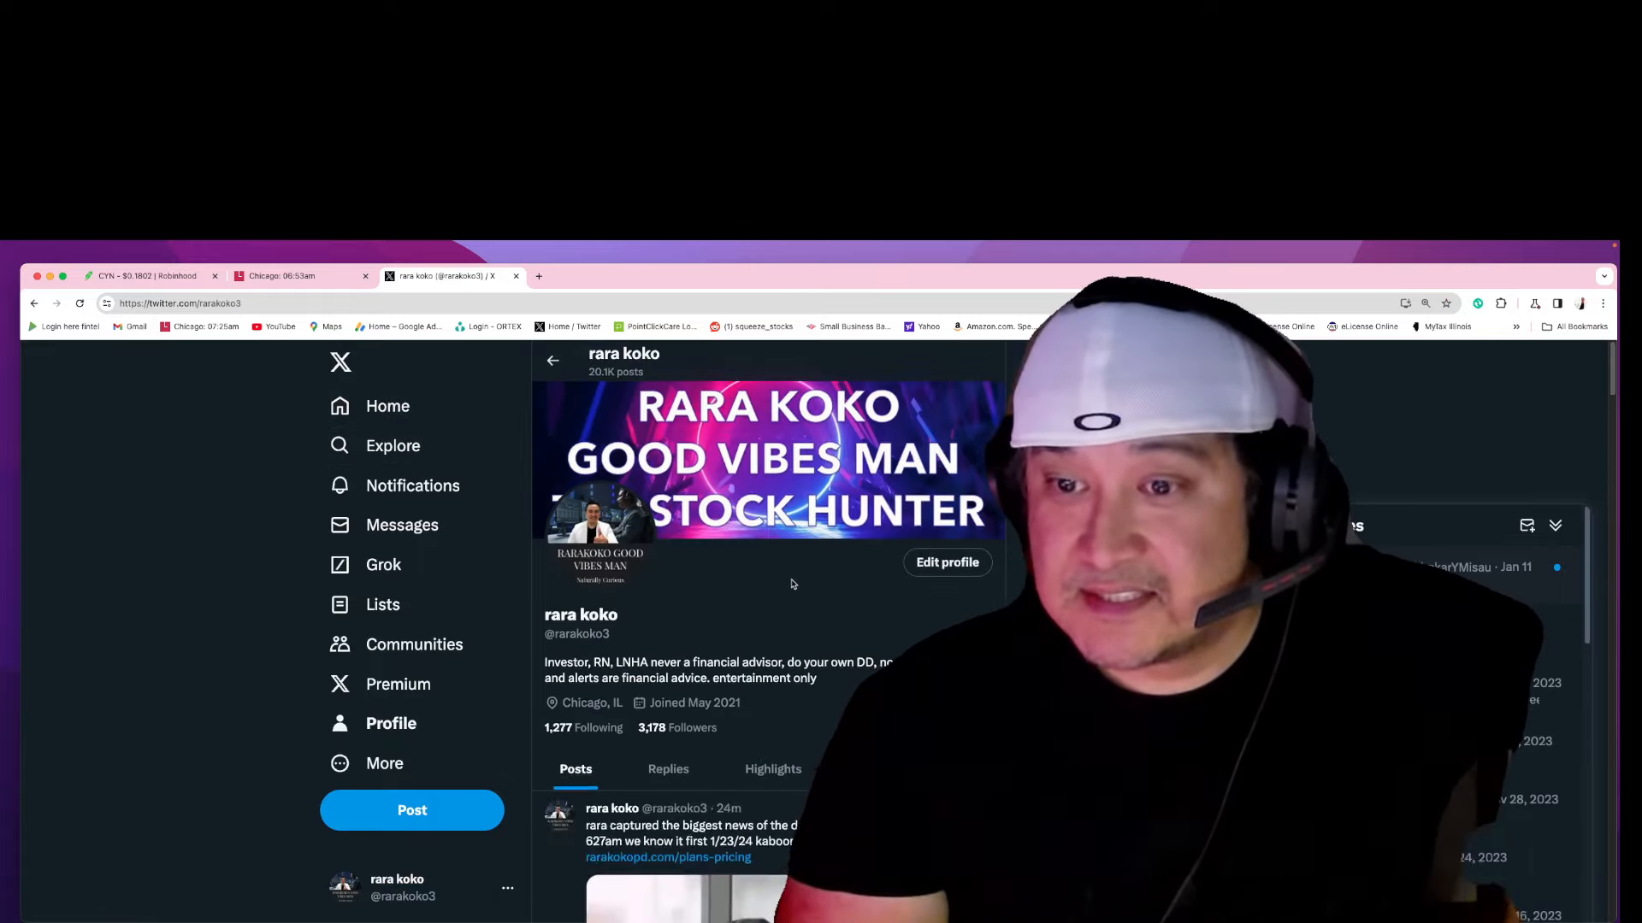
scroll("down", 3)
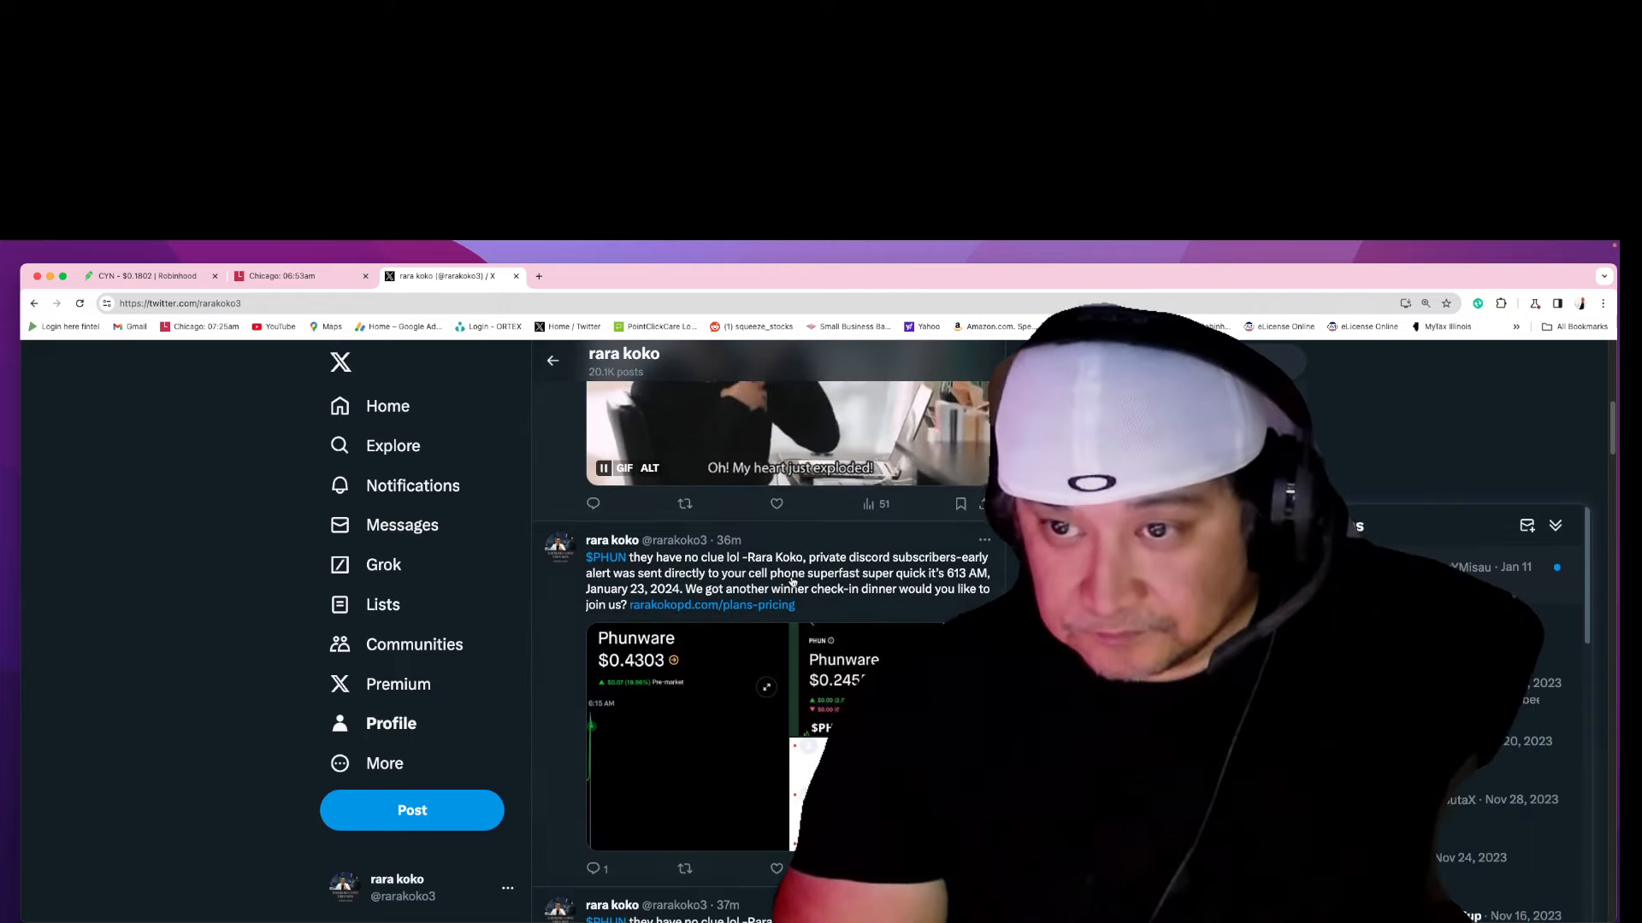
scroll("down", 3)
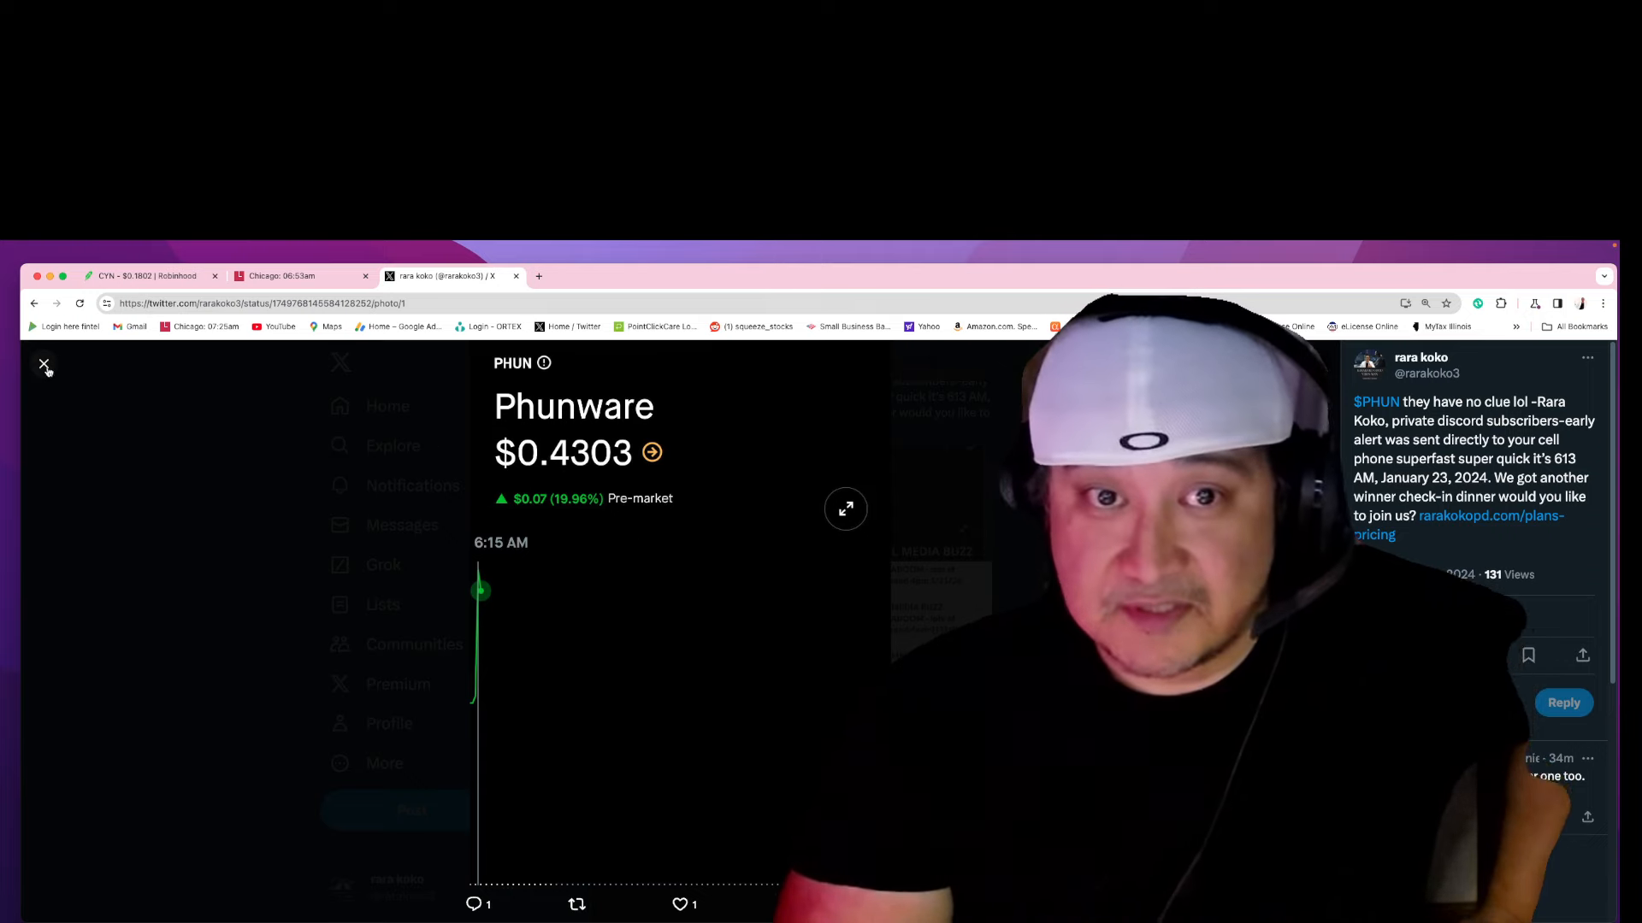
left_click(45, 366)
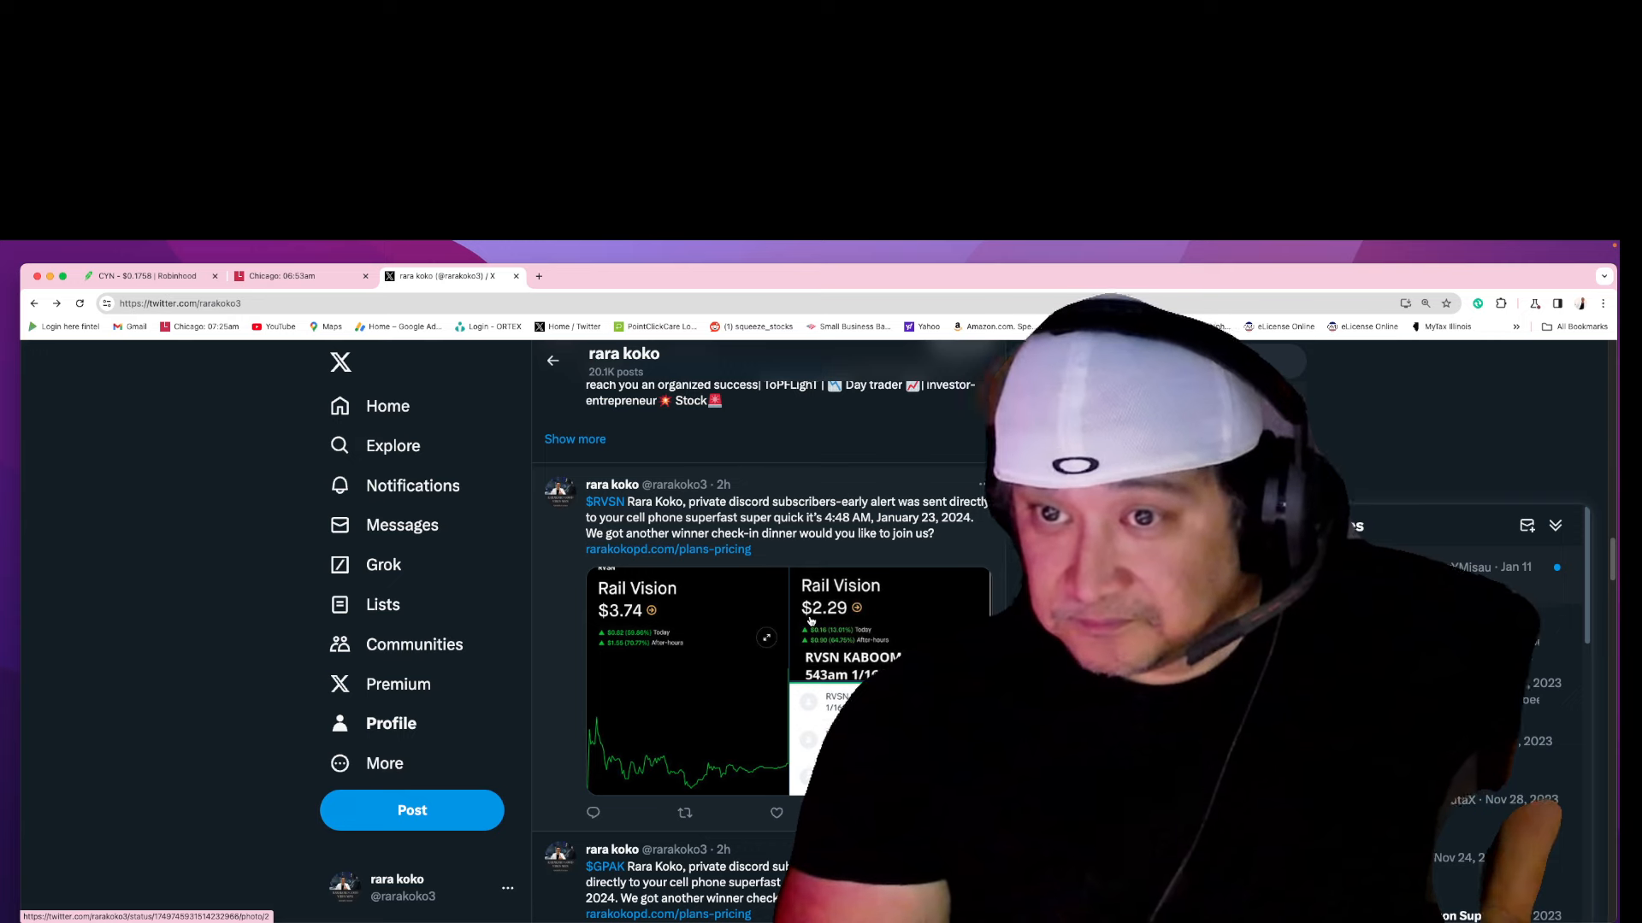
Step: View and close the $GPAK gain screenshot, then return to Cyngn at $0.1756
scroll("down", 3)
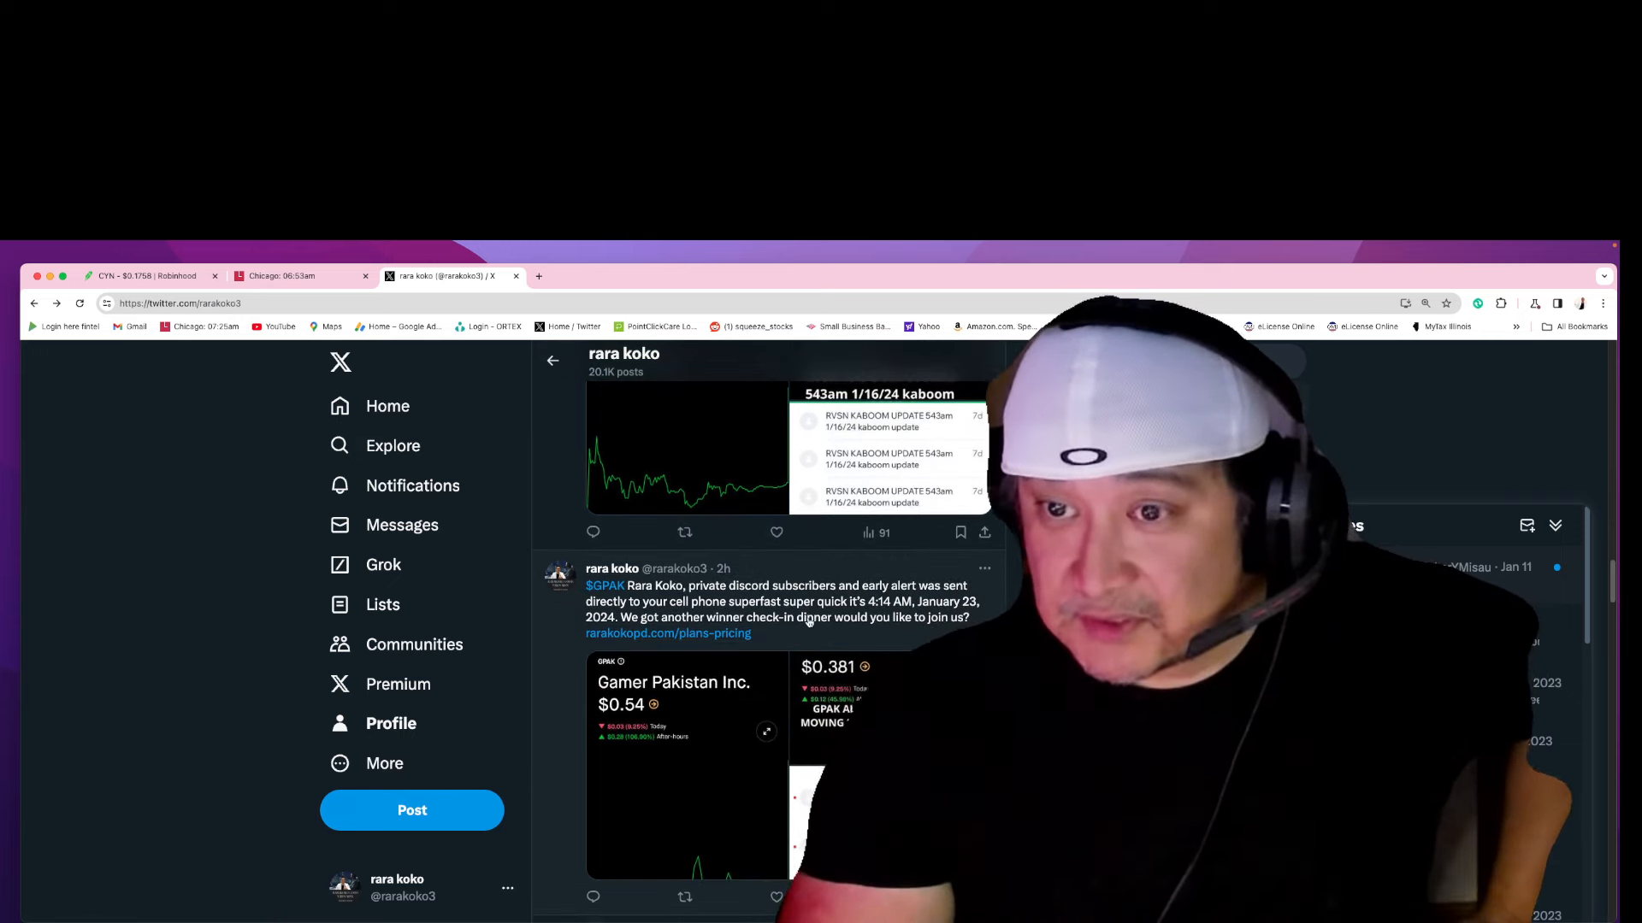
scroll("down", 3)
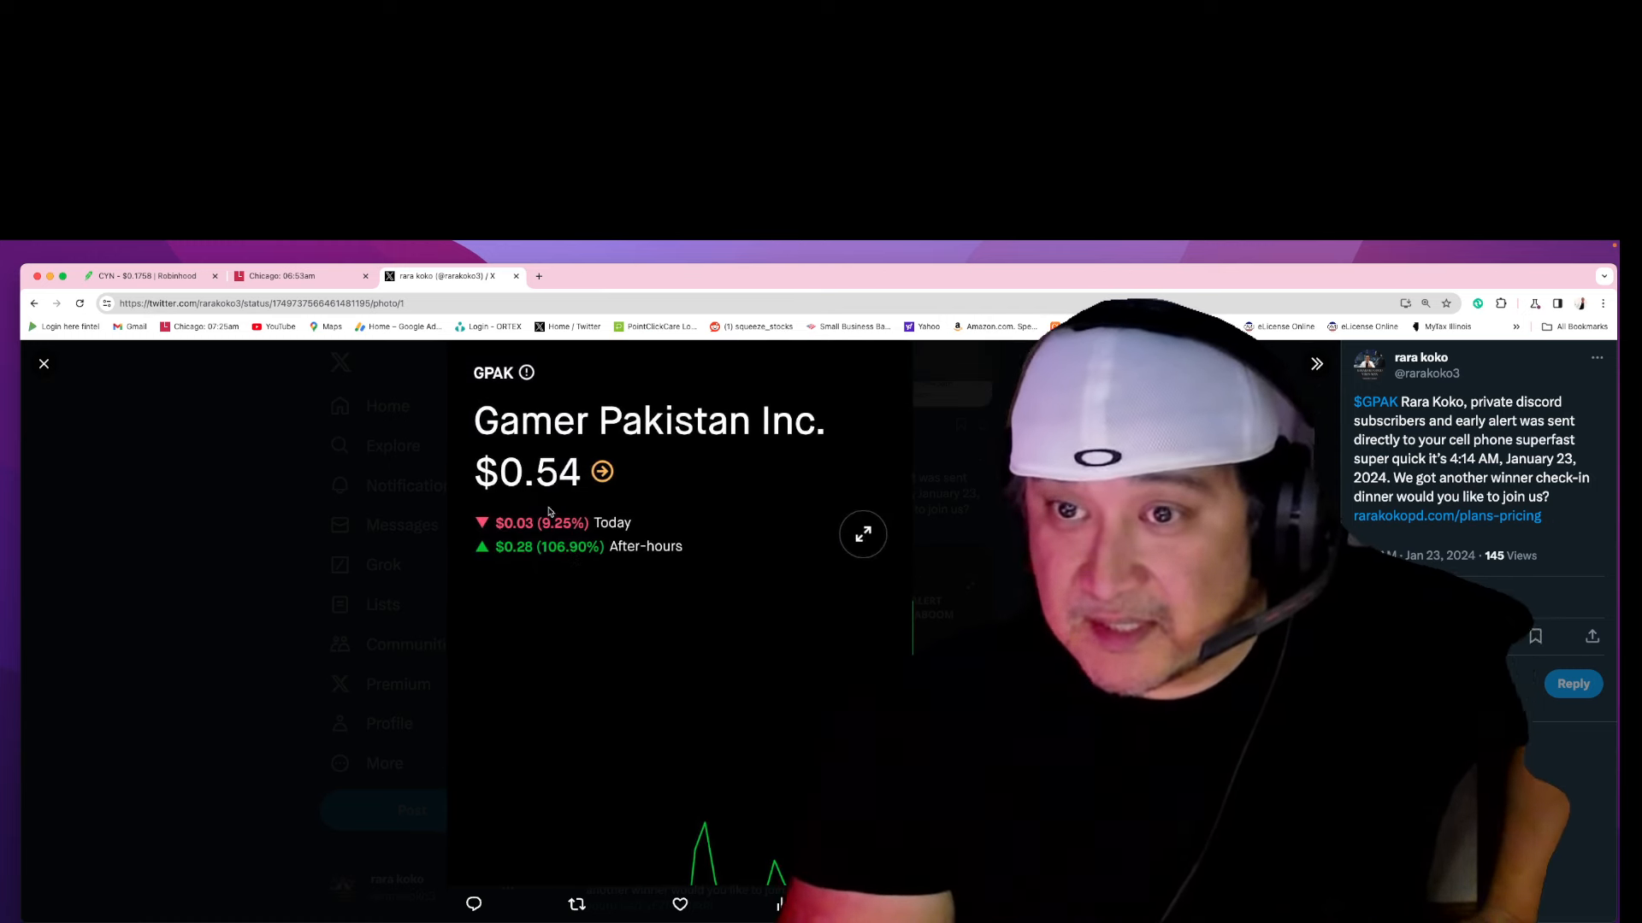
left_click(45, 362)
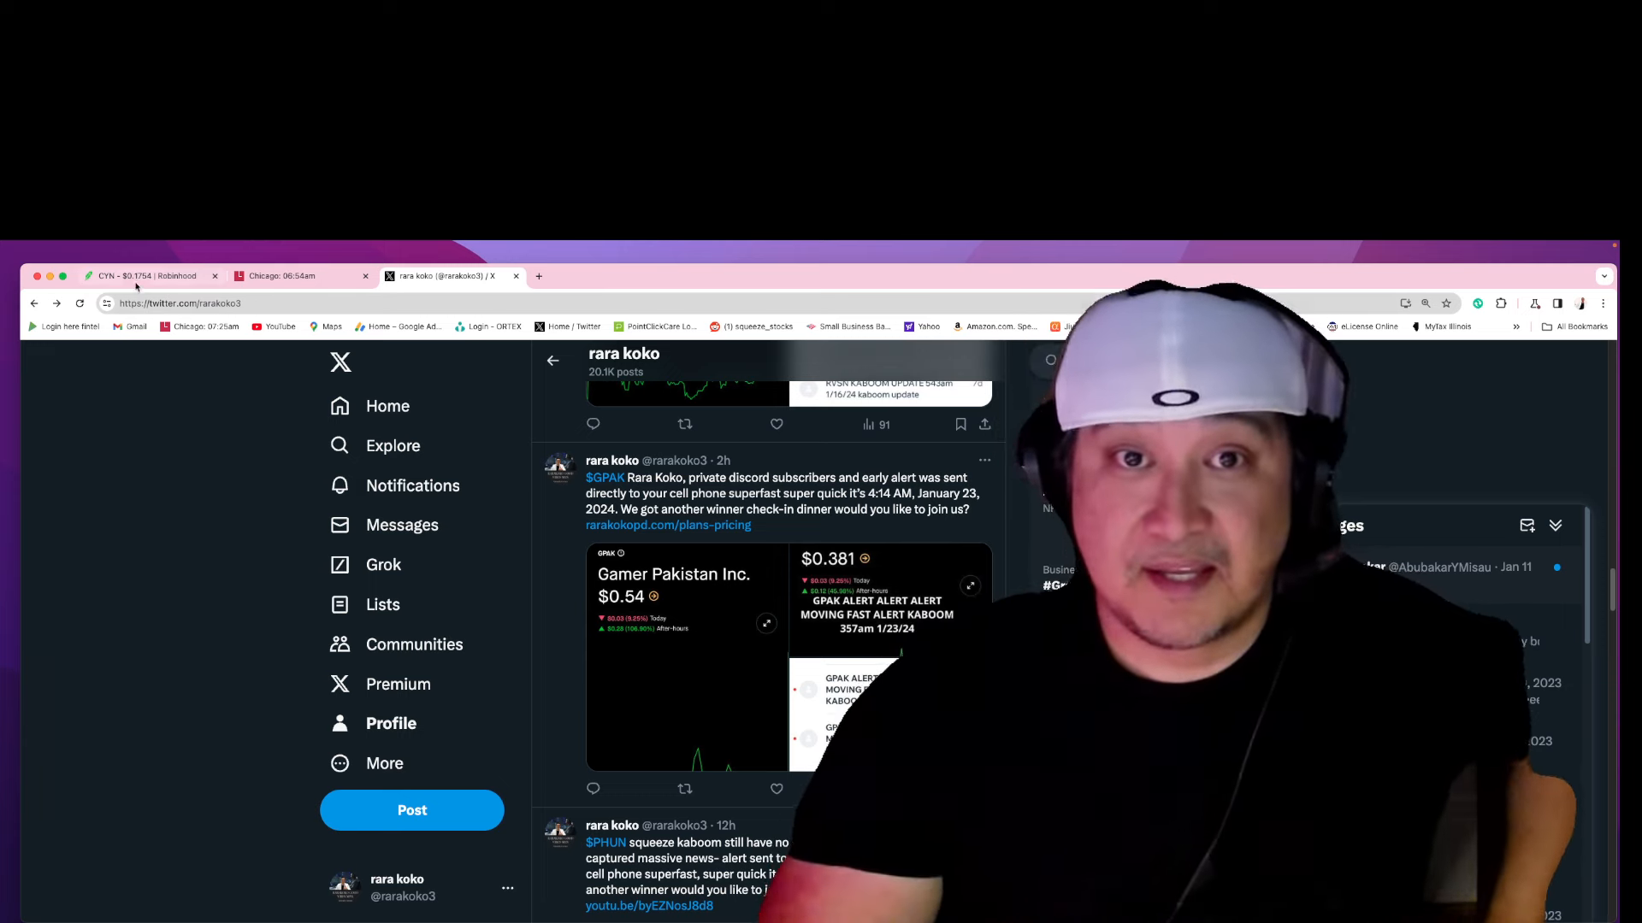
left_click(152, 275)
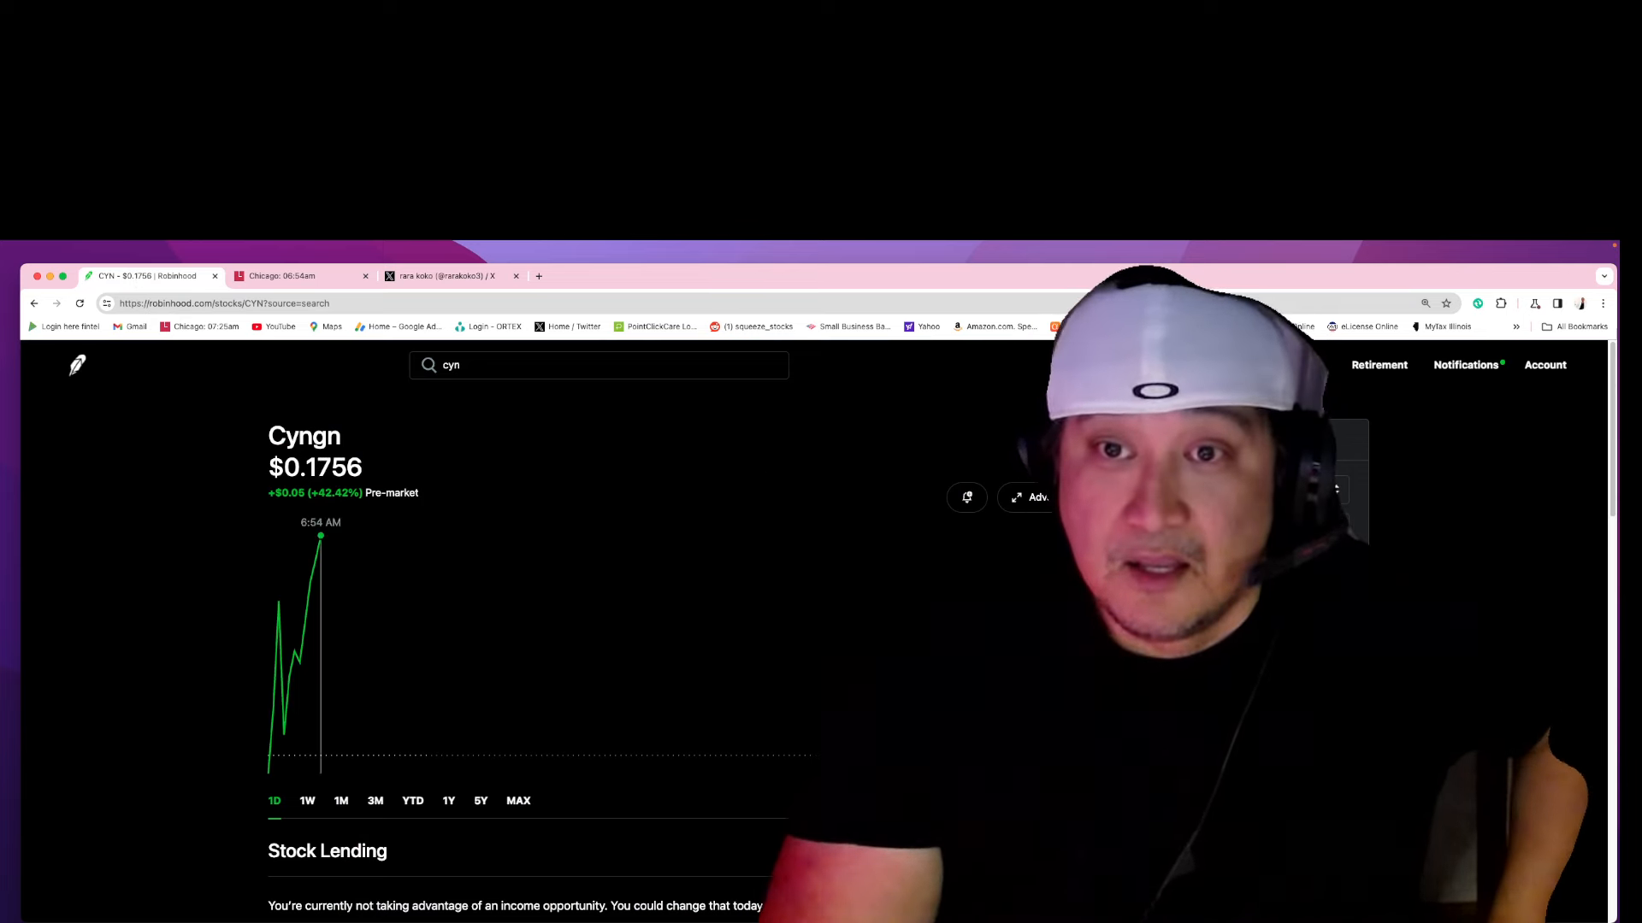